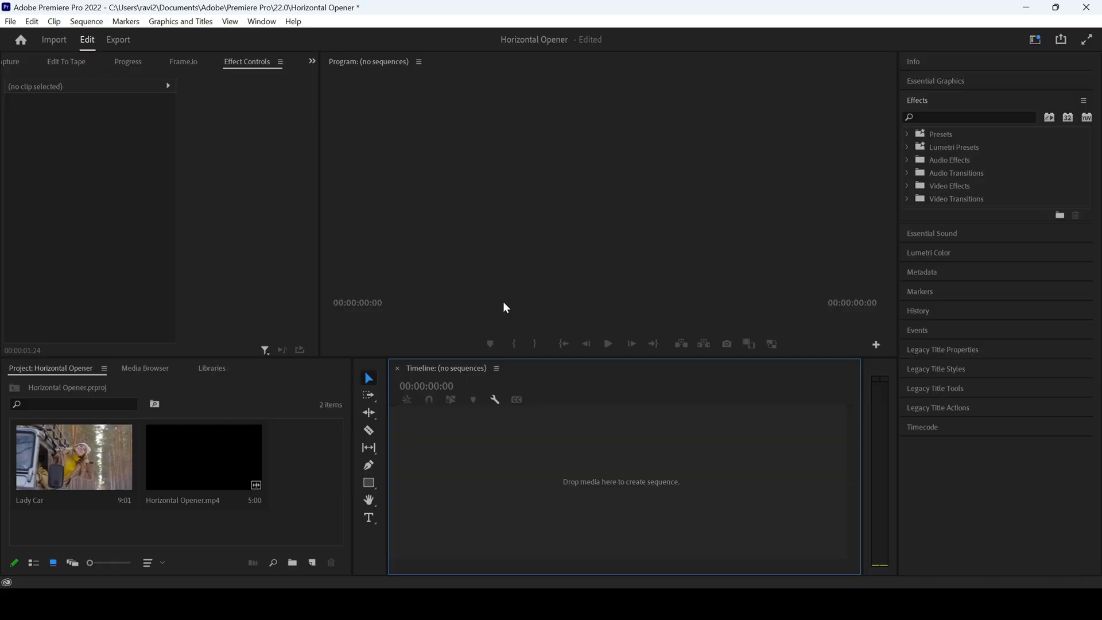
- Create a Lady Car sequence by dropping the Lady Car clip onto the empty timeline
click(73, 456)
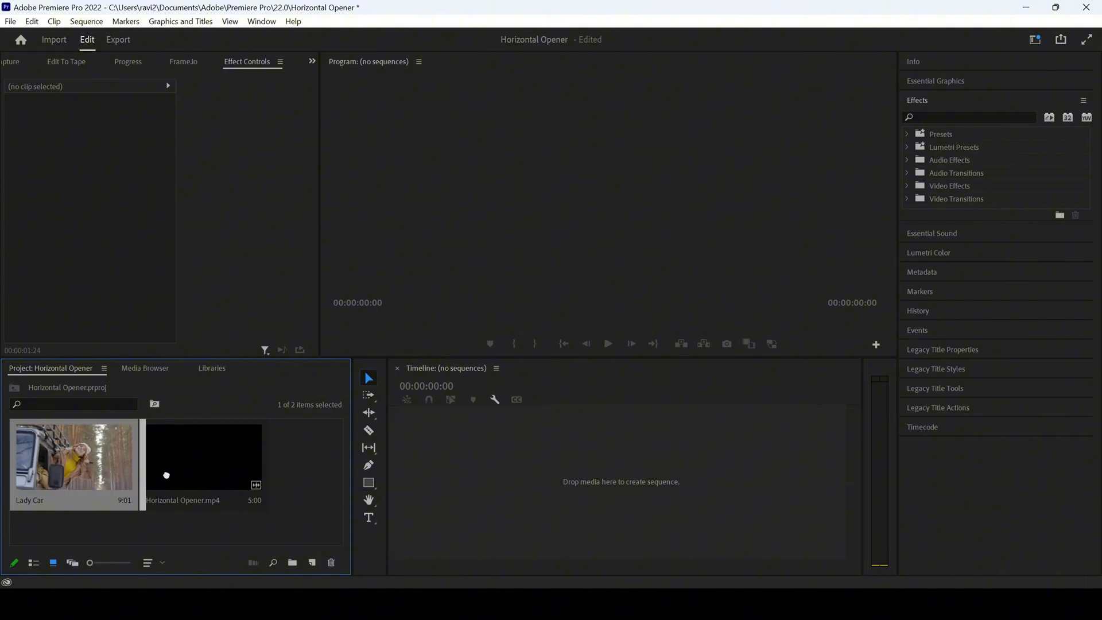
drag(72, 460, 554, 472)
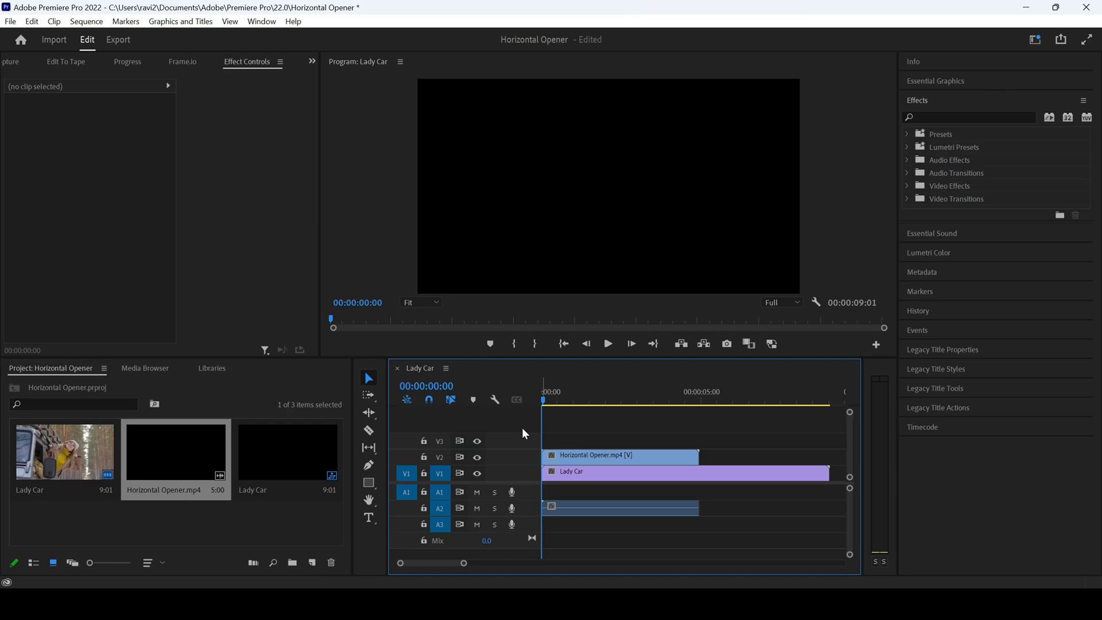
click(606, 344)
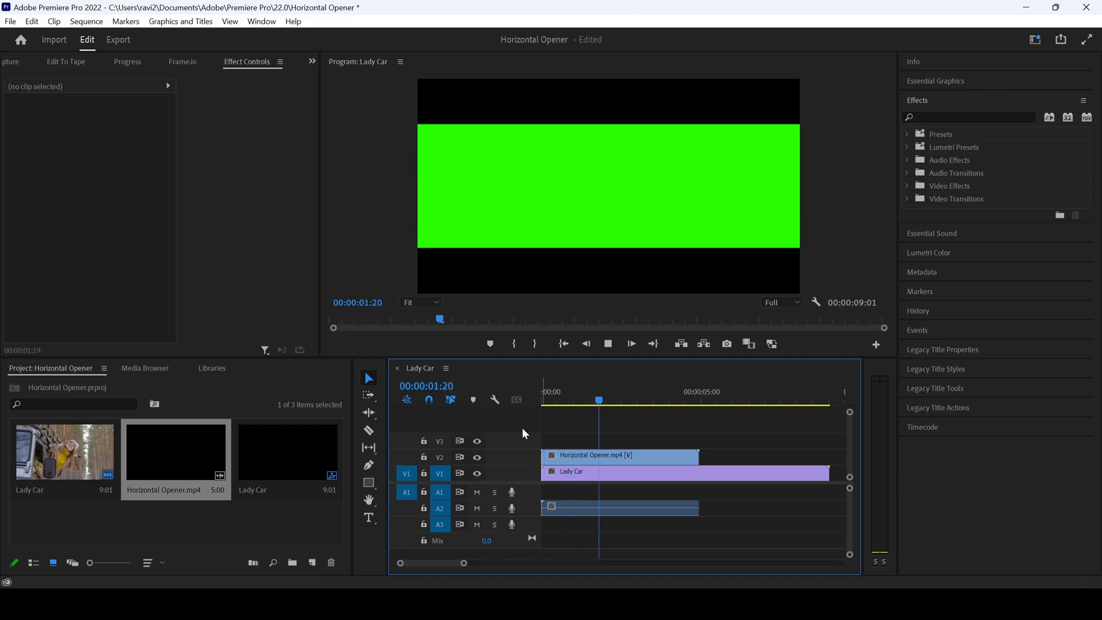
click(555, 402)
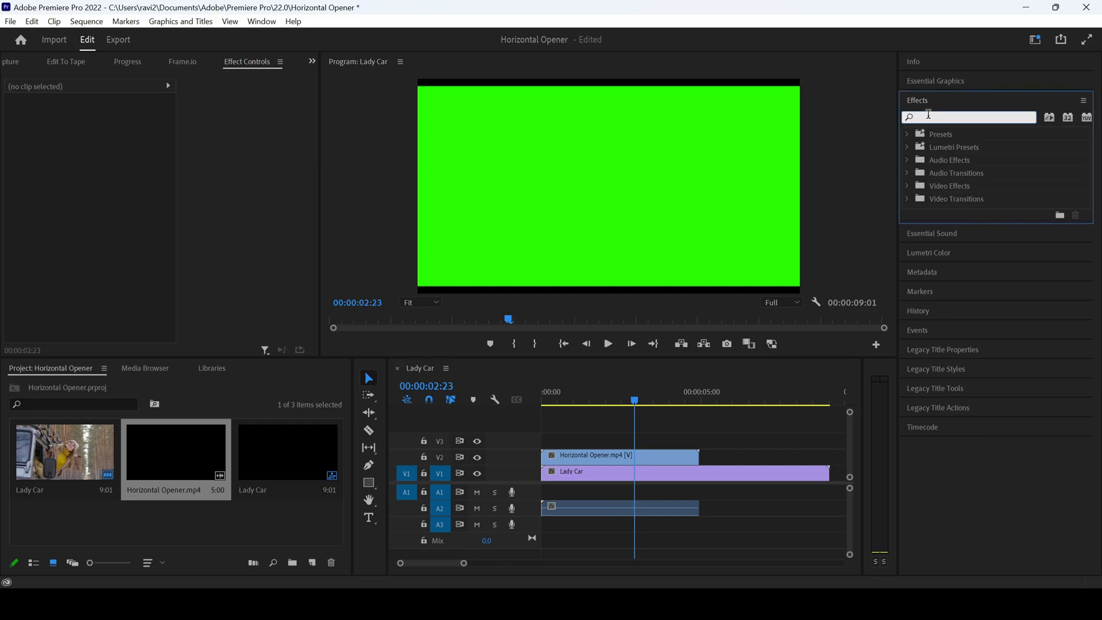
- Apply Ultra Key to the Horizontal Opener clip and key out its green band
text(ultra)
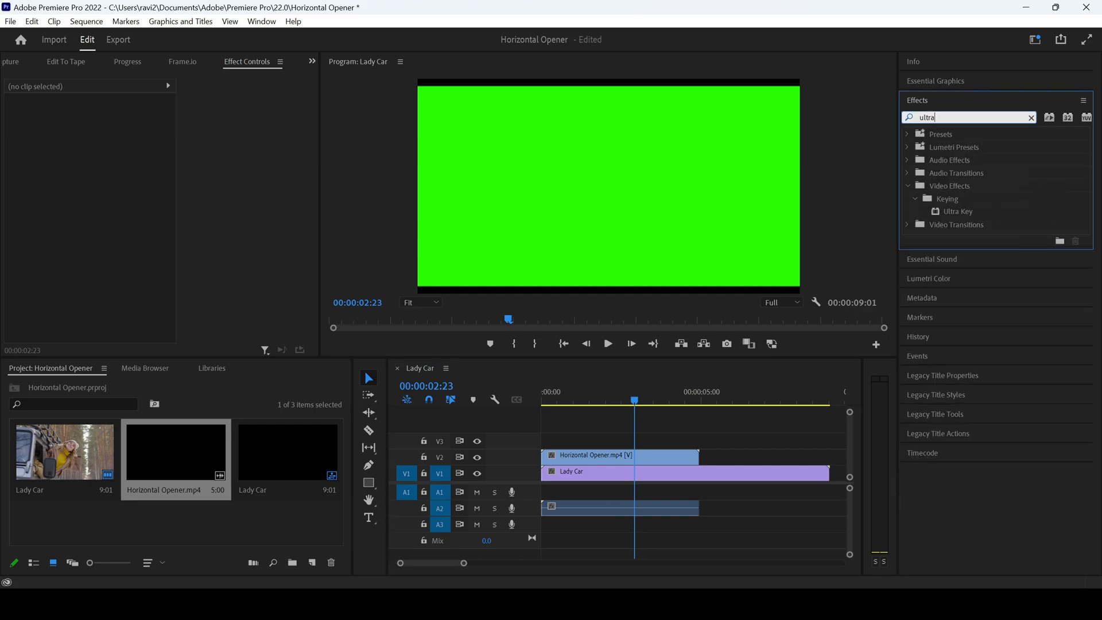
click(957, 211)
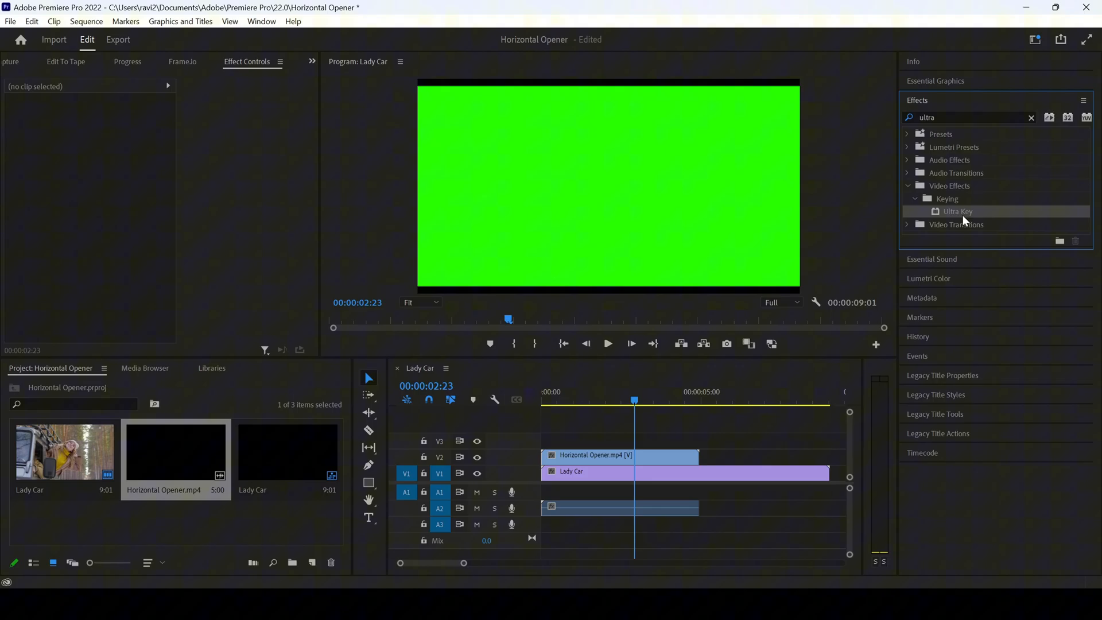
mouse_move(672, 383)
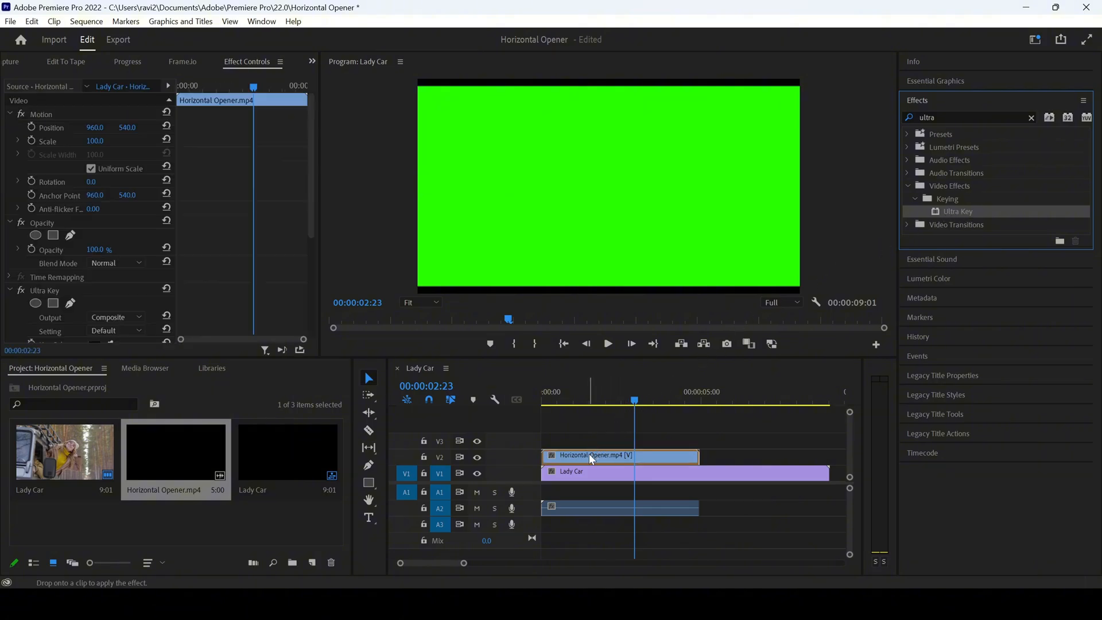
scroll(down, 3)
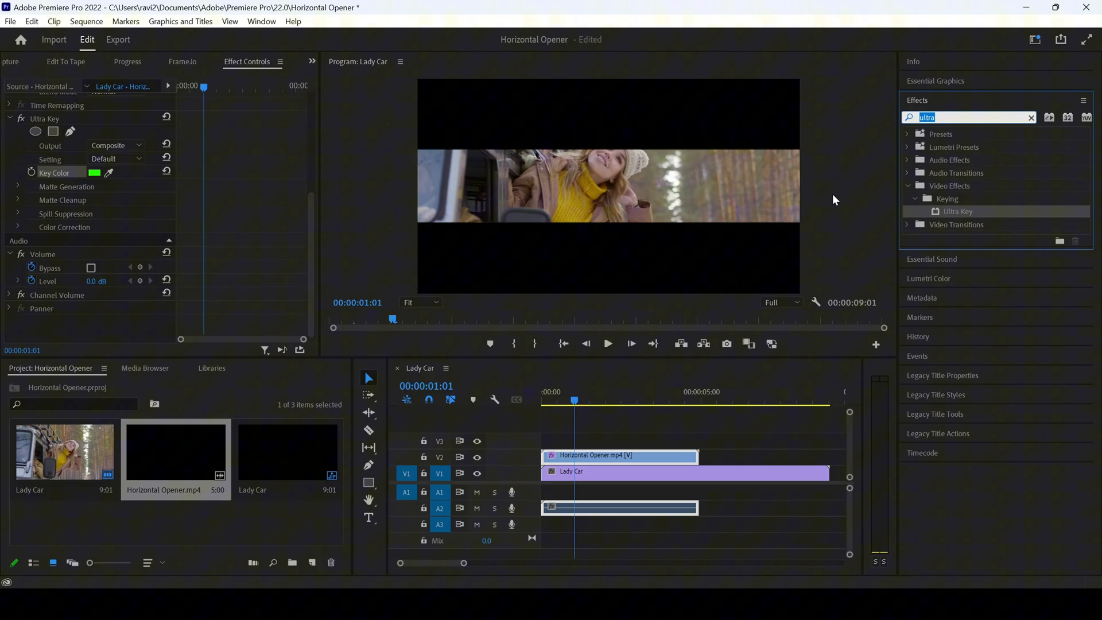
- Apply the Invert effect so the opener bars turn white, then replay the reveal from the start
text(Invert)
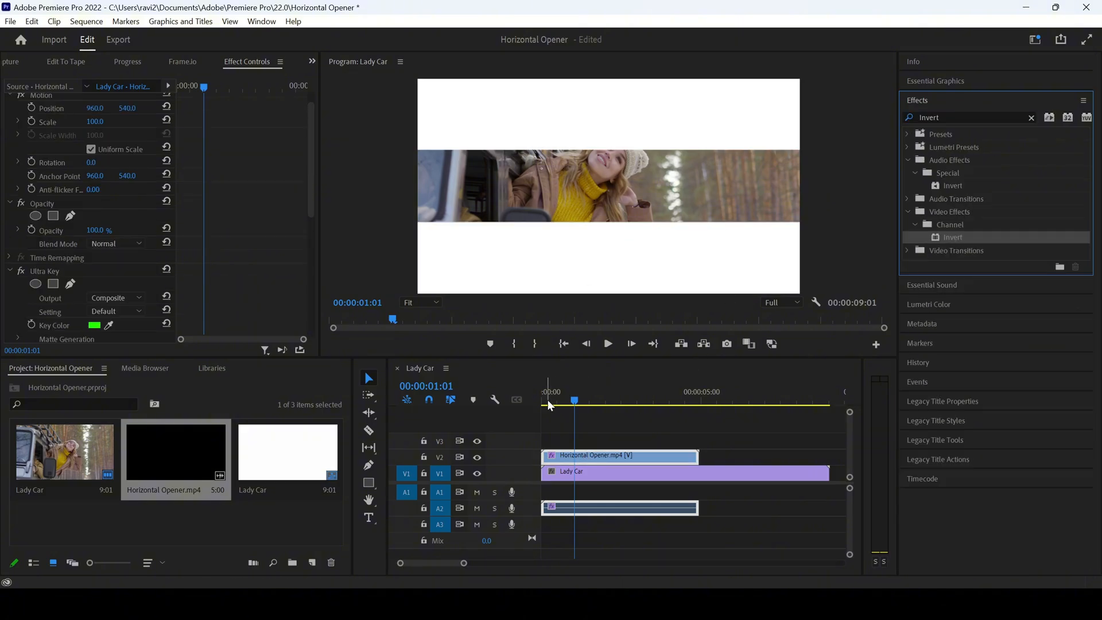
click(606, 343)
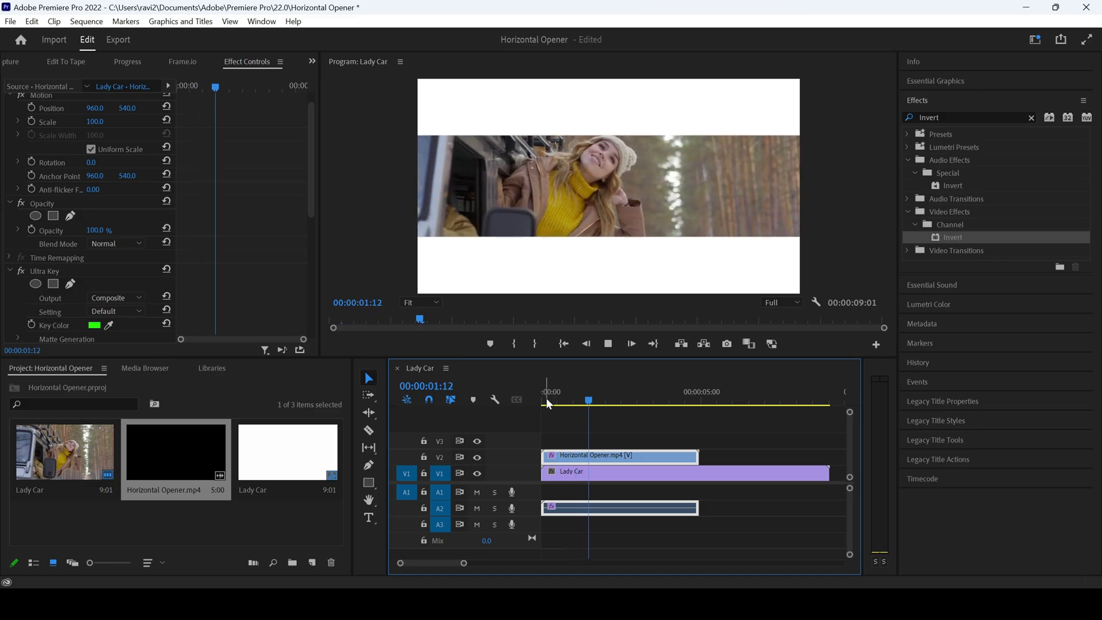
click(544, 391)
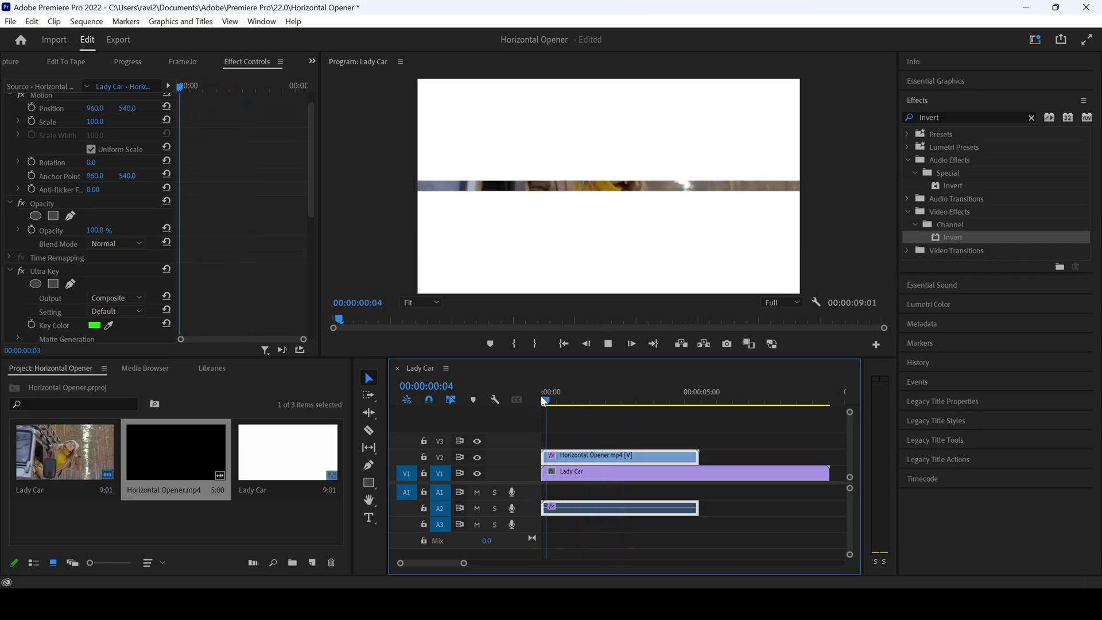
click(643, 399)
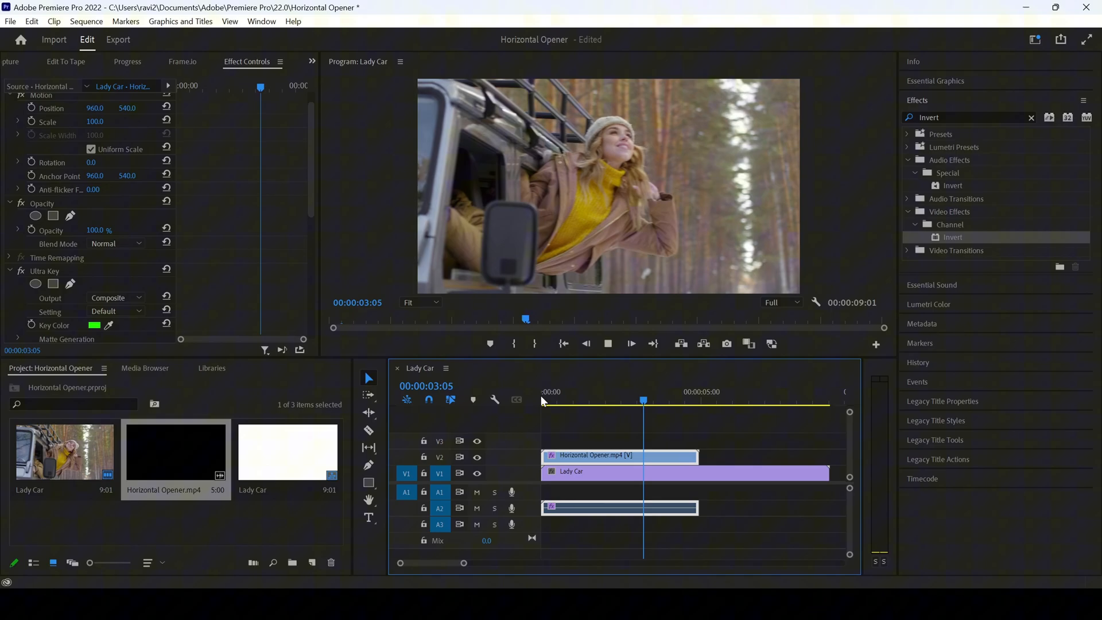
click(557, 399)
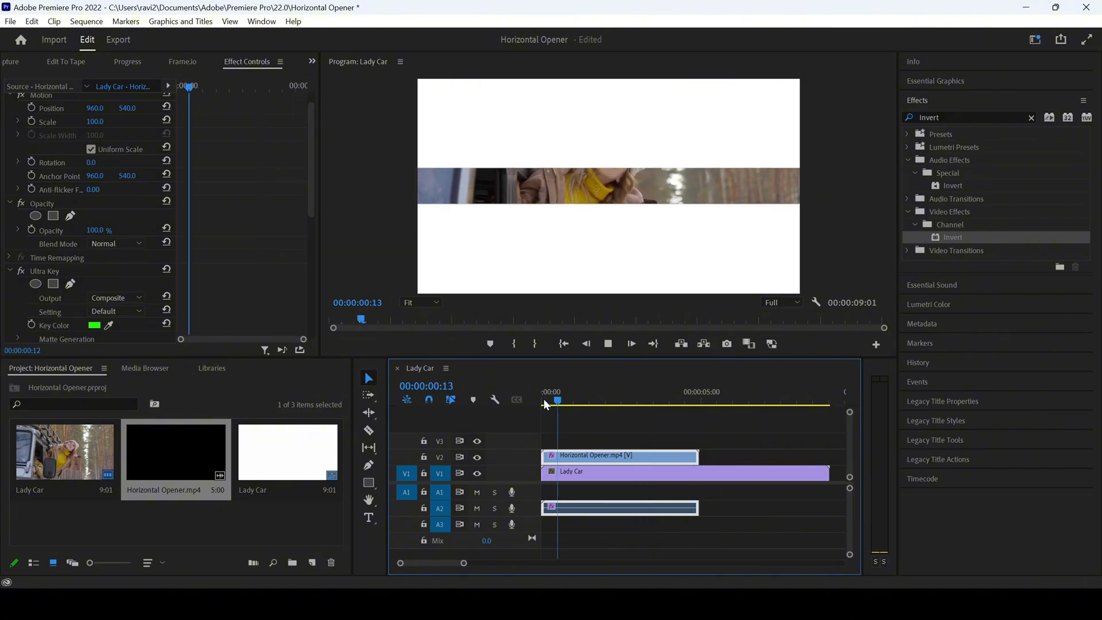
click(622, 399)
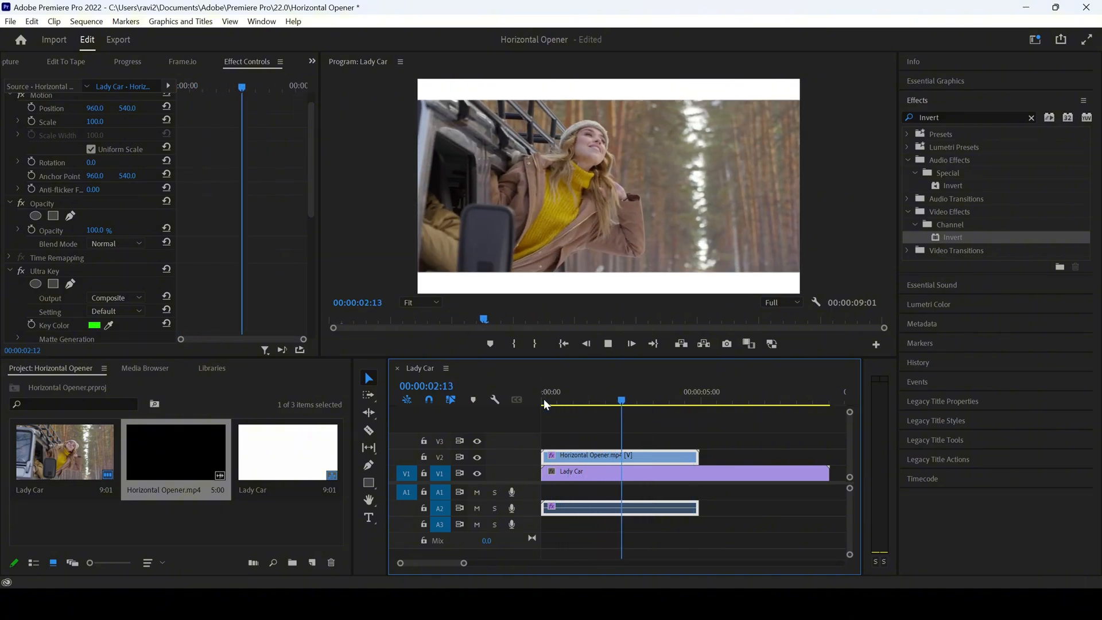